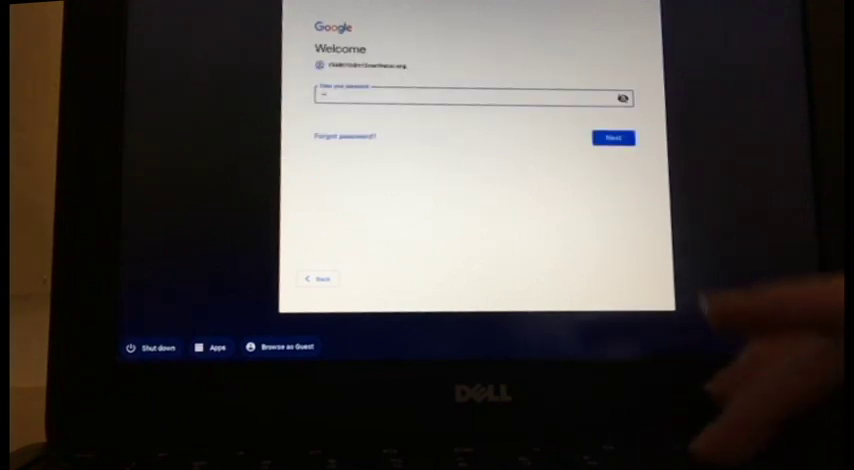
Enter the account password on the login screen and sign in to the desktop
left_click(612, 136)
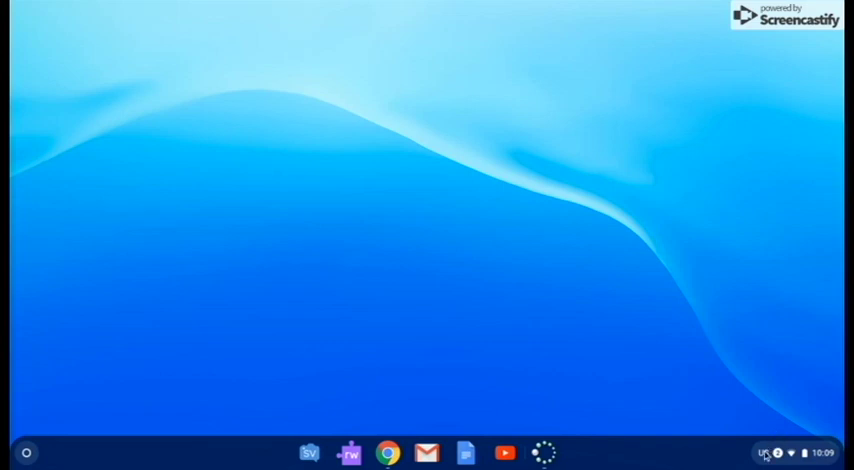
mouse_move(840, 452)
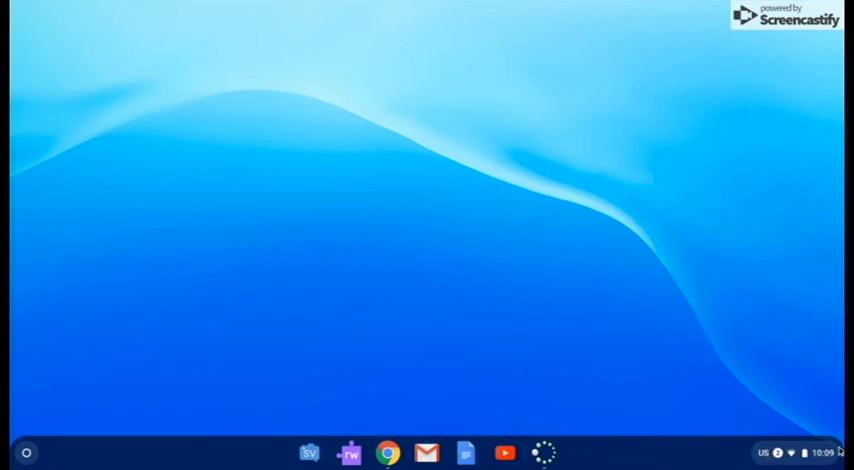
Bring up Settings via the quick settings panel and scroll to the People section
left_click(800, 452)
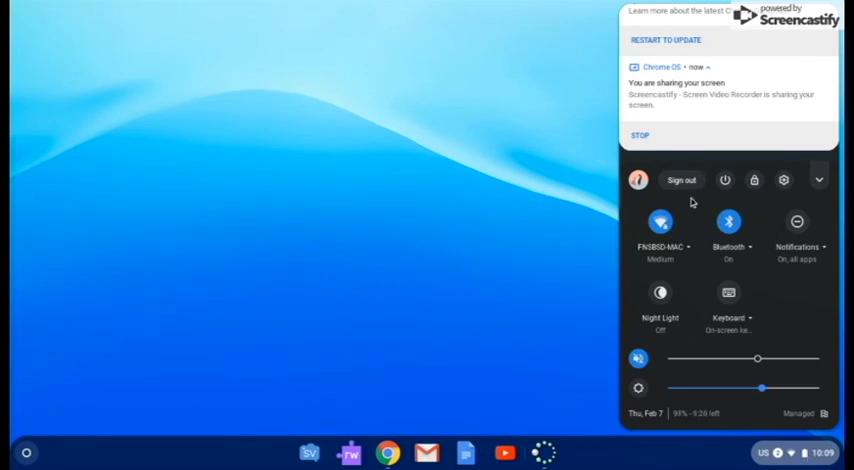
mouse_move(792, 182)
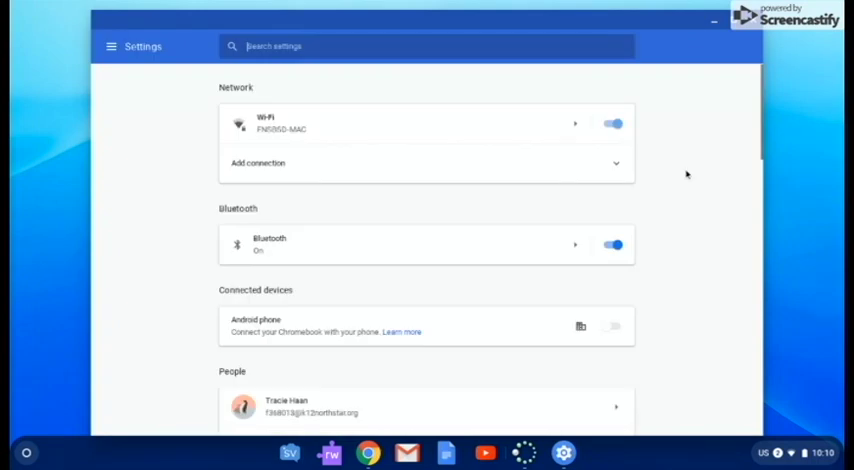
scroll("down", 3)
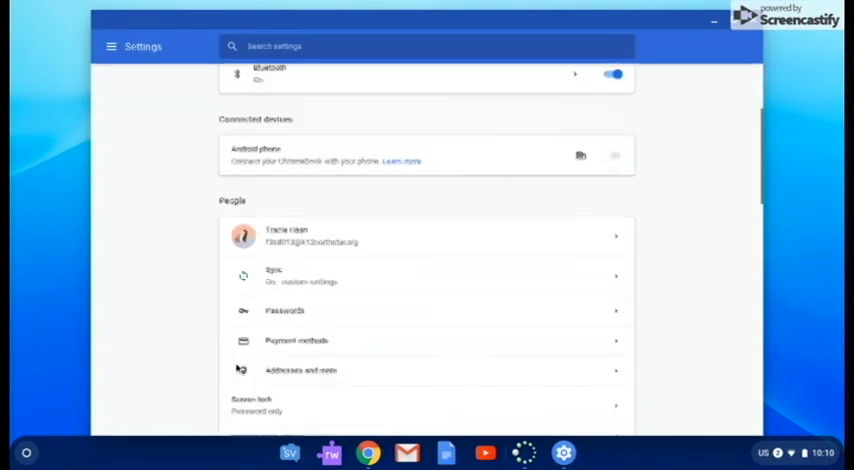
scroll("down", 3)
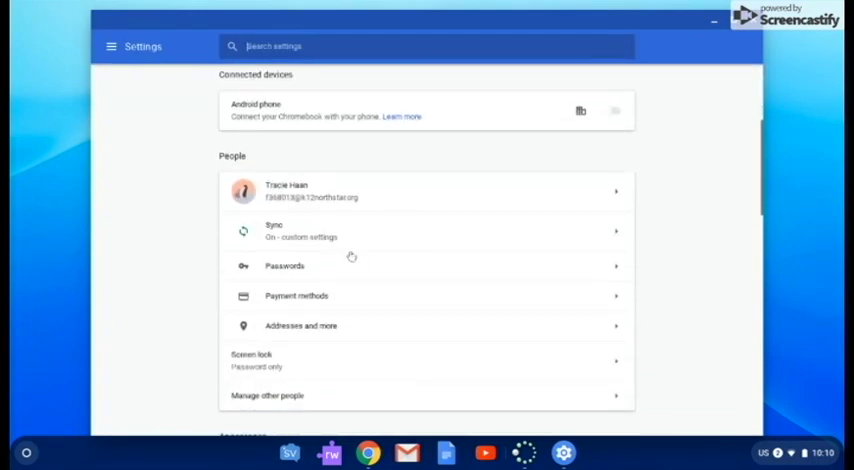
mouse_move(348, 220)
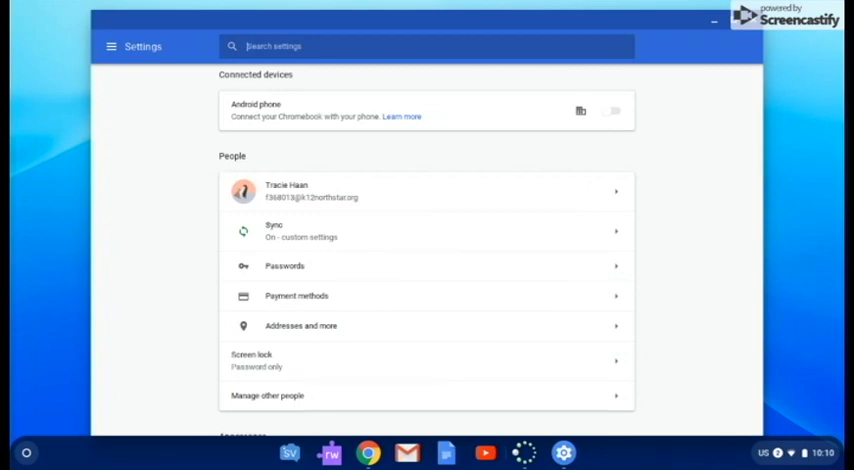
mouse_move(392, 206)
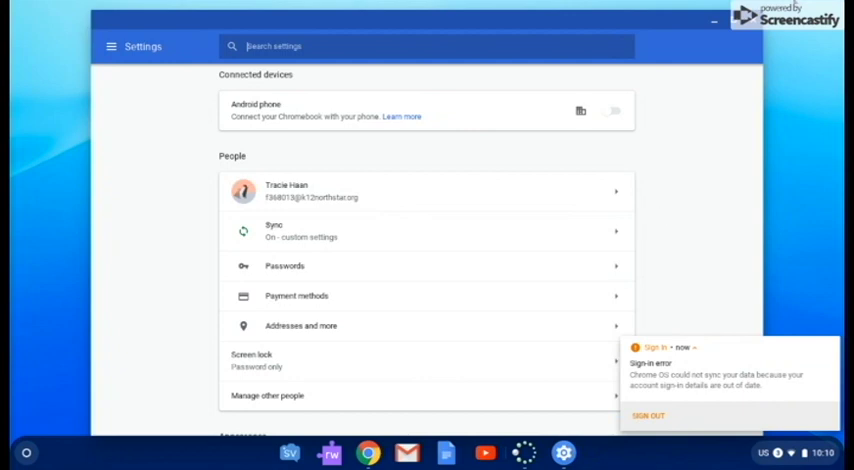
Close the Settings window and reopen the quick settings panel from the shelf
left_click(714, 22)
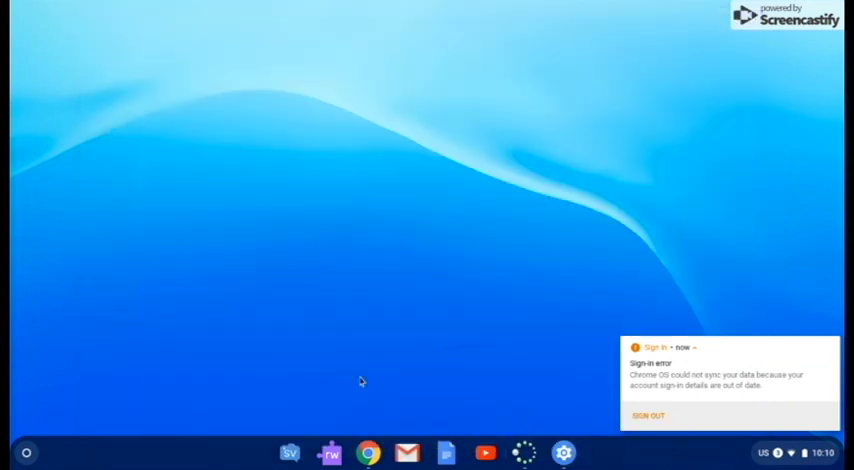
mouse_move(404, 468)
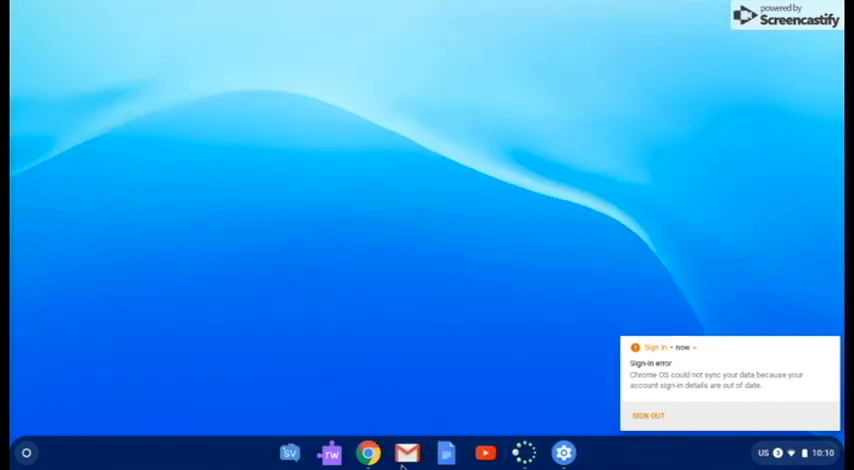
left_click(368, 452)
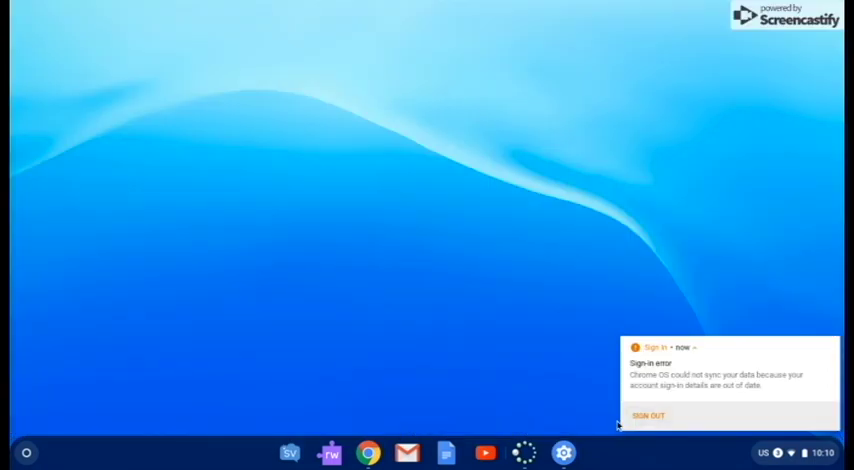
left_click(810, 452)
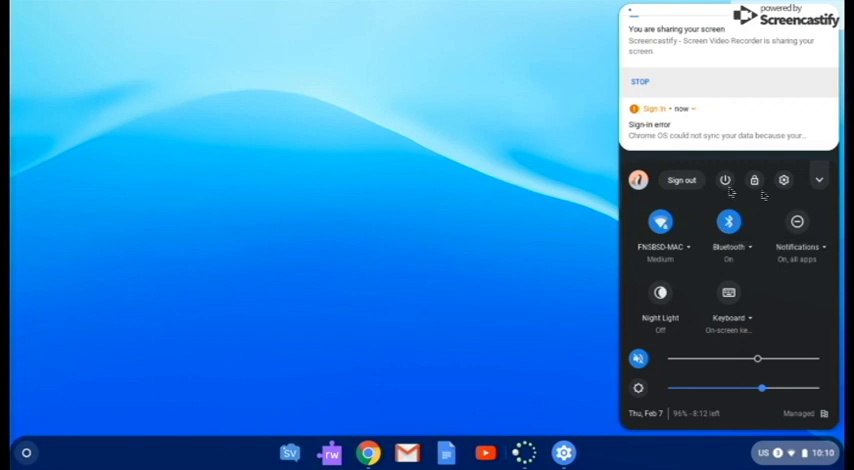
Turn off Sync everything in advanced sync settings and dismiss the sign-in error notification
left_click(784, 180)
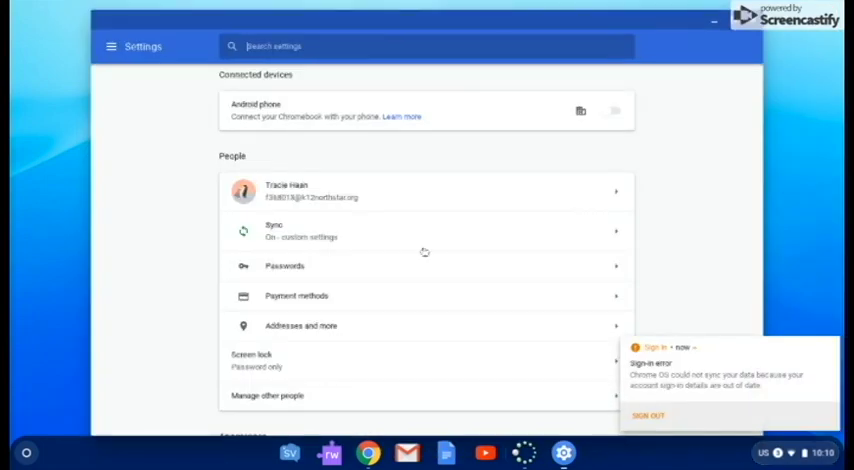
left_click(424, 232)
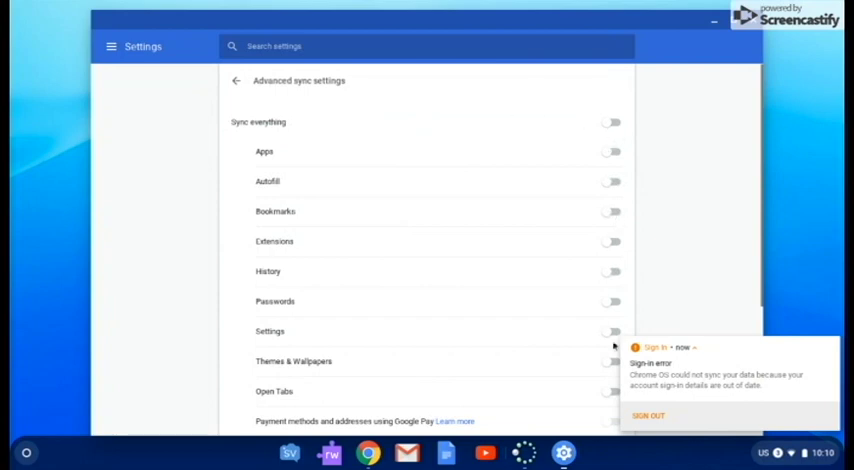
scroll("down", 3)
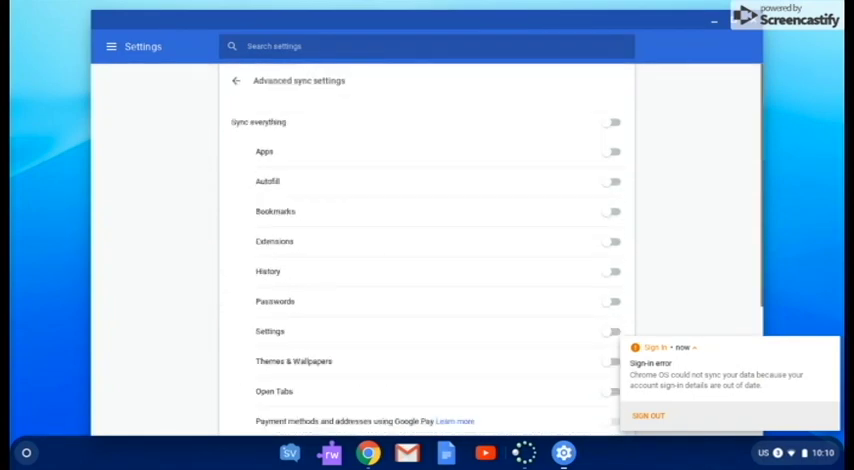
mouse_move(184, 92)
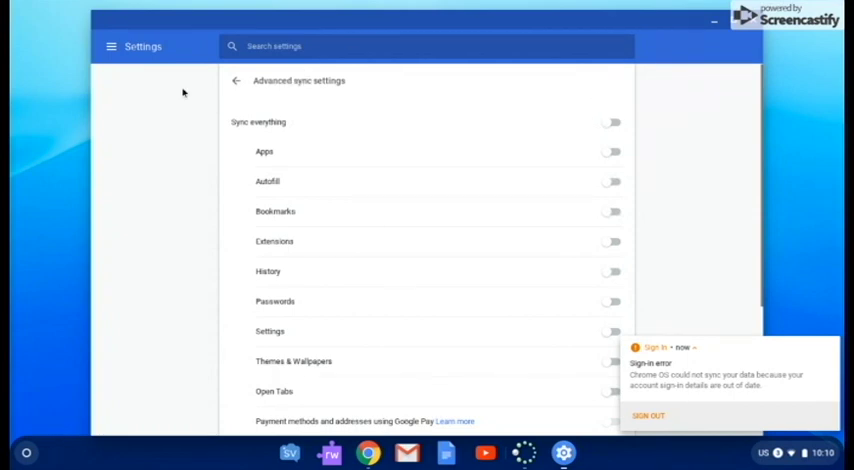
mouse_move(628, 130)
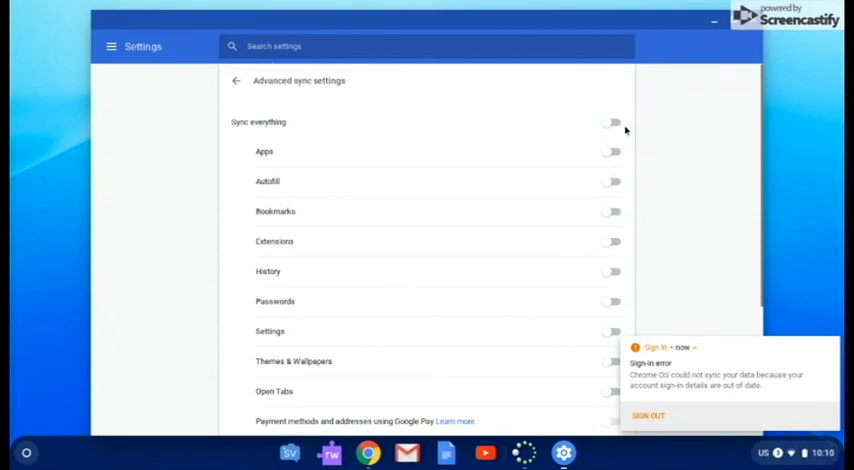
left_click(612, 122)
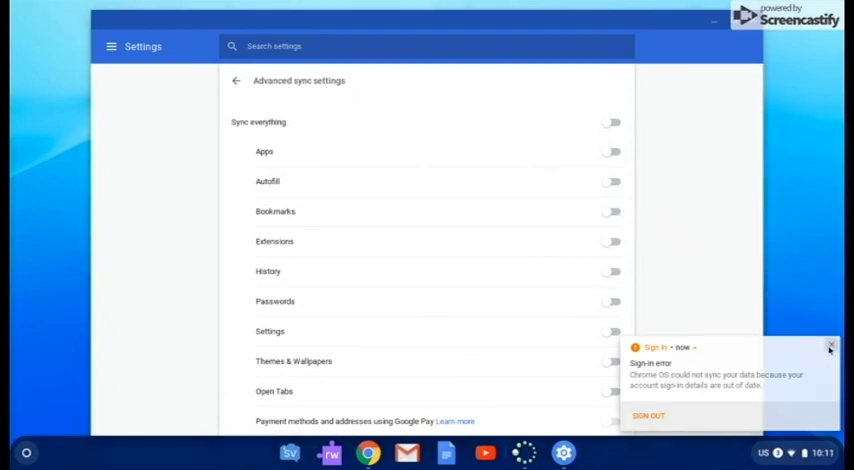
left_click(830, 344)
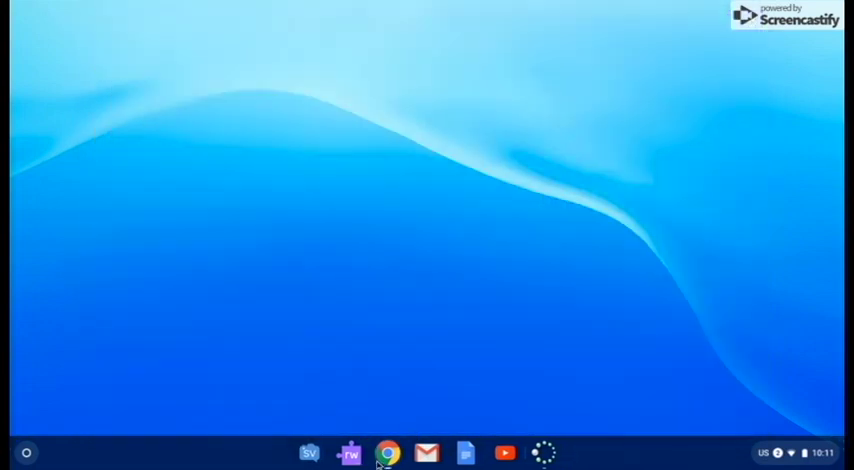
Launch Chrome from the shelf and load YouTube from the New Tab shortcuts
left_click(388, 452)
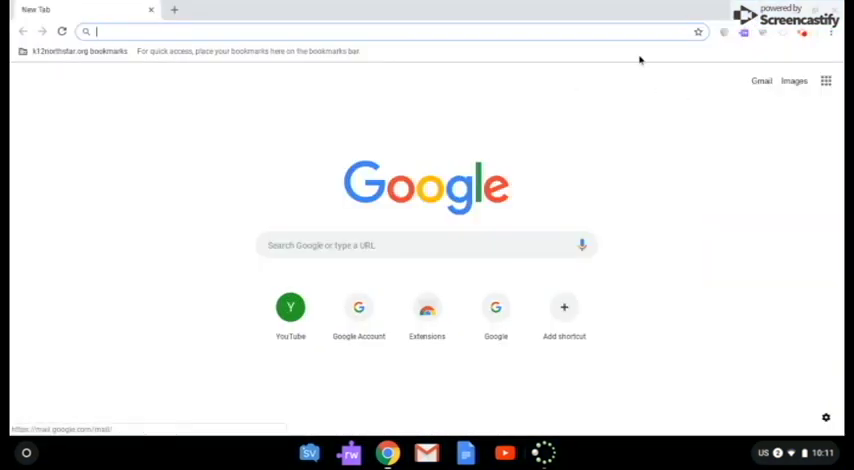
left_click(290, 308)
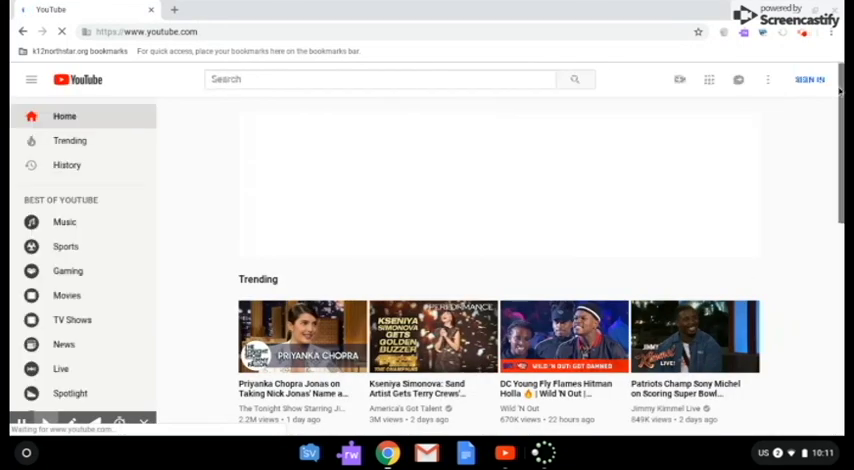
mouse_move(738, 80)
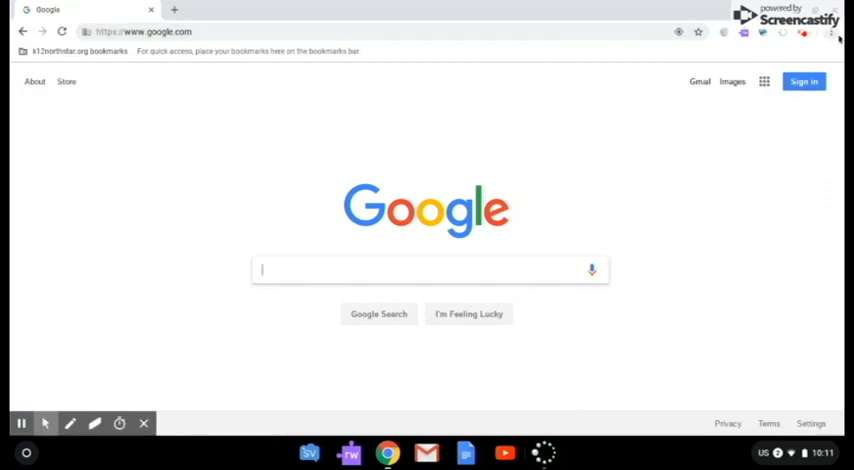
mouse_move(832, 32)
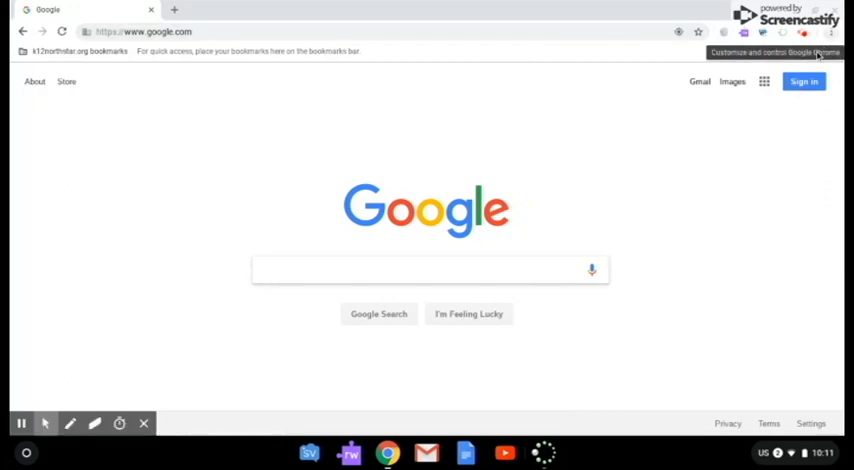
Sign in to the Google account, decline saving the password, and bring up Chrome's main menu
left_click(428, 268)
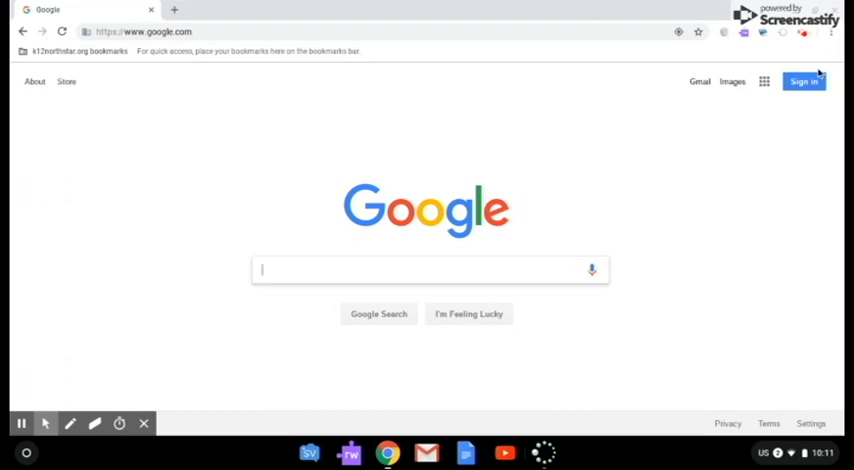
mouse_move(826, 48)
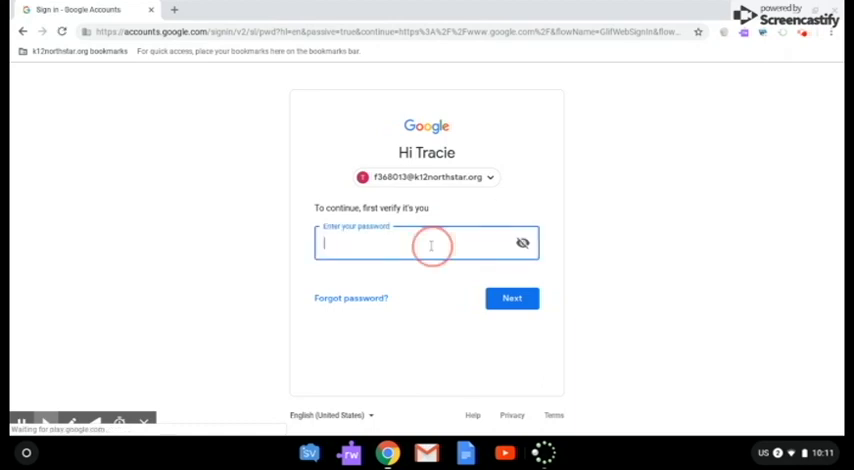
left_click(512, 298)
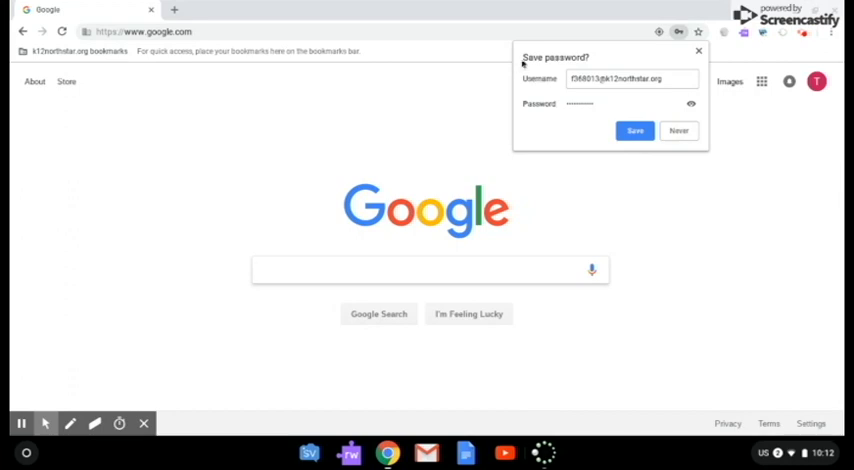
left_click(634, 130)
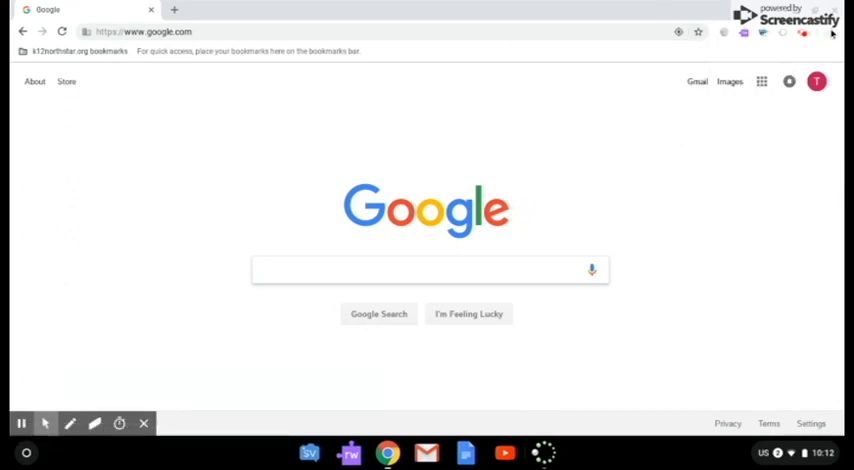
left_click(832, 32)
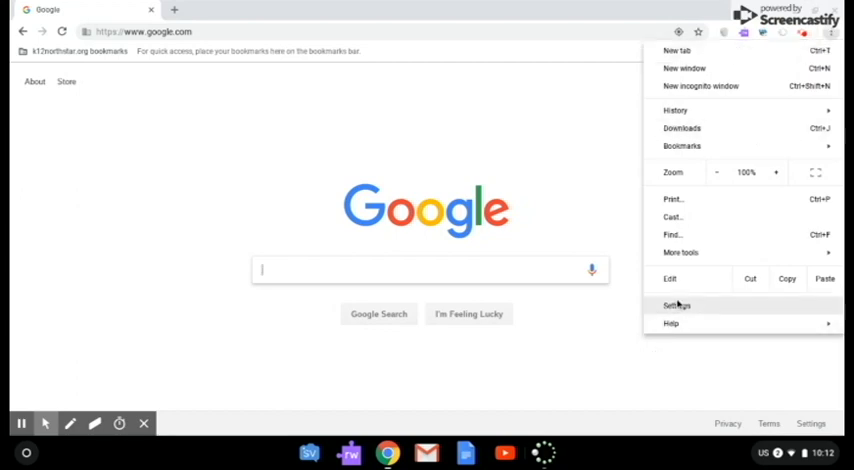
Switch off 'Offer to save passwords' on Chrome's Passwords page, leaving auto sign-in on
left_click(676, 306)
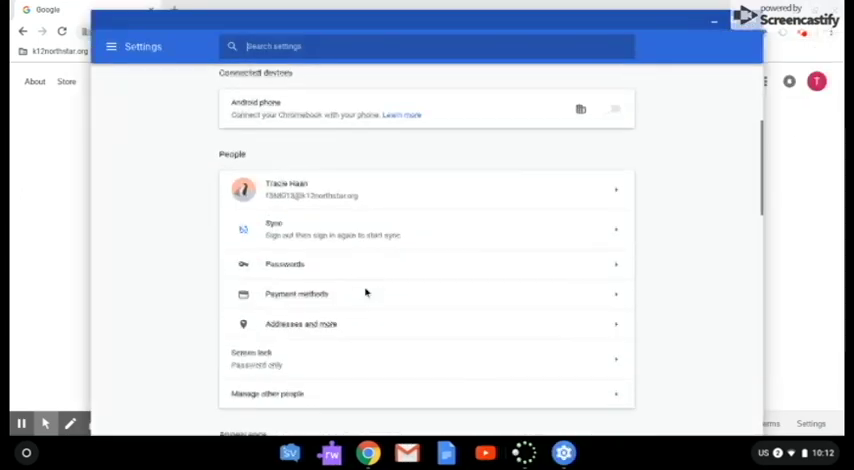
scroll("down", 3)
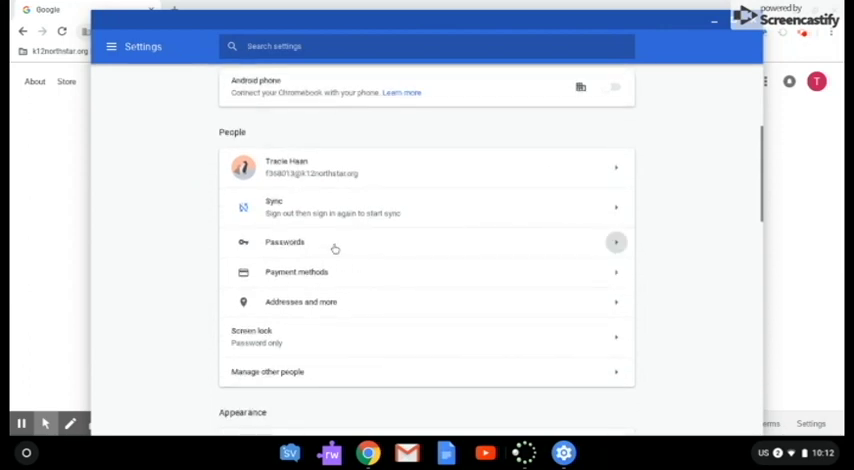
left_click(284, 242)
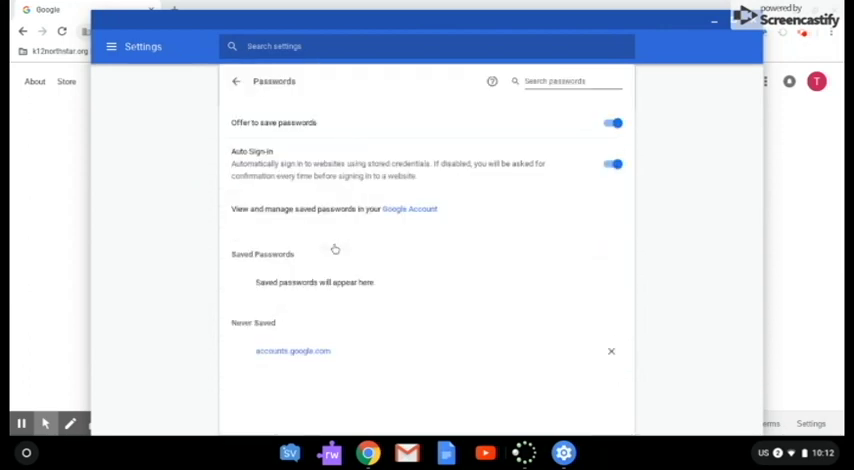
mouse_move(346, 248)
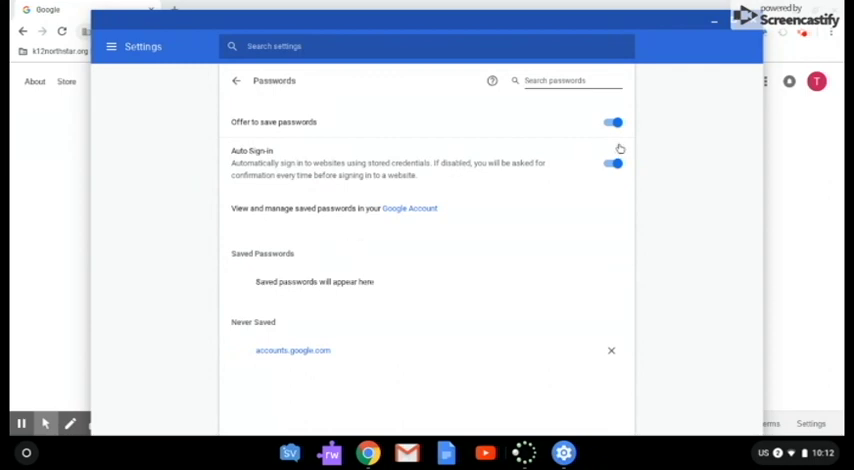
left_click(612, 122)
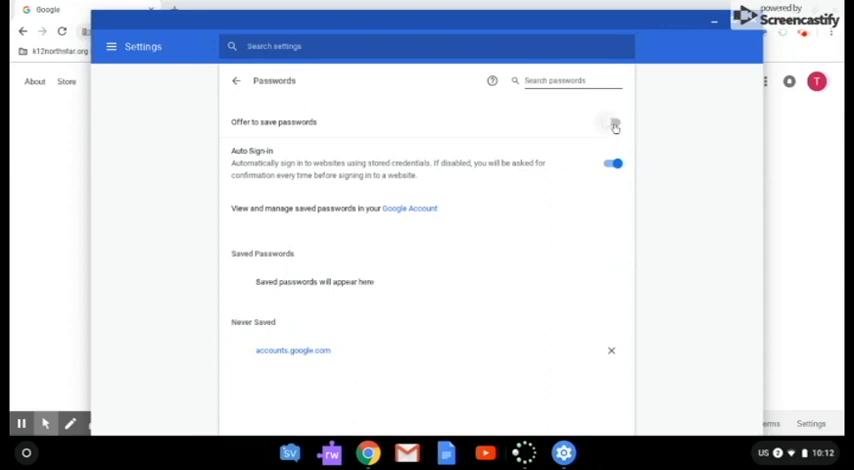
left_click(612, 122)
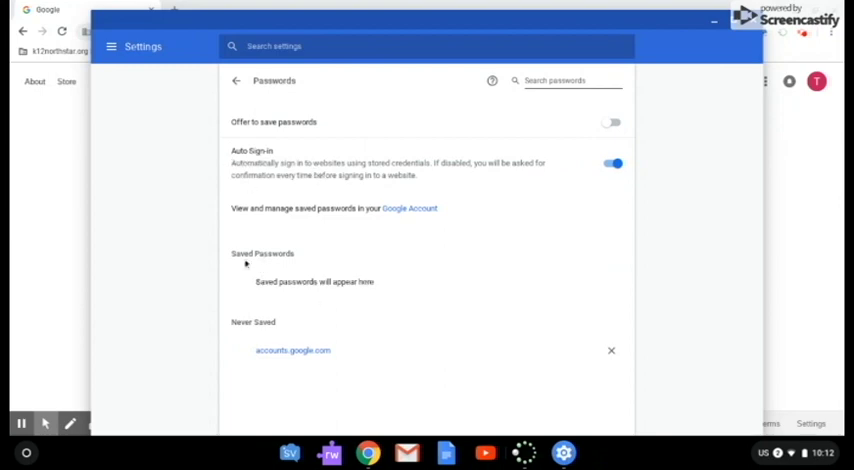
mouse_move(252, 280)
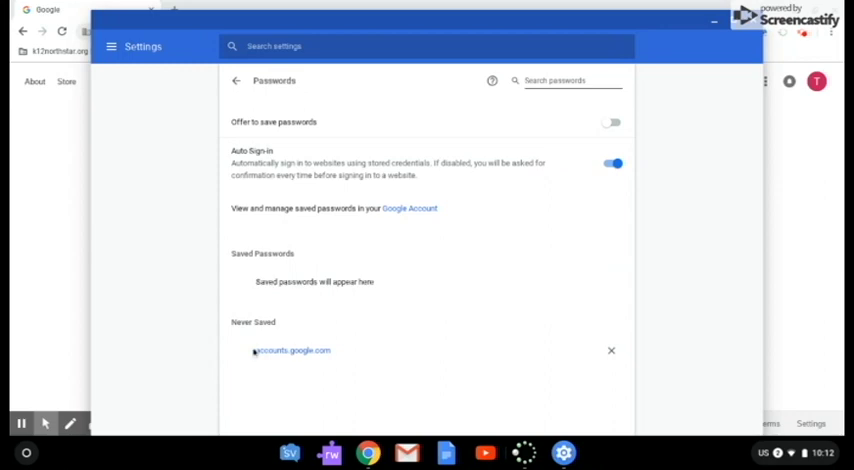
mouse_move(668, 320)
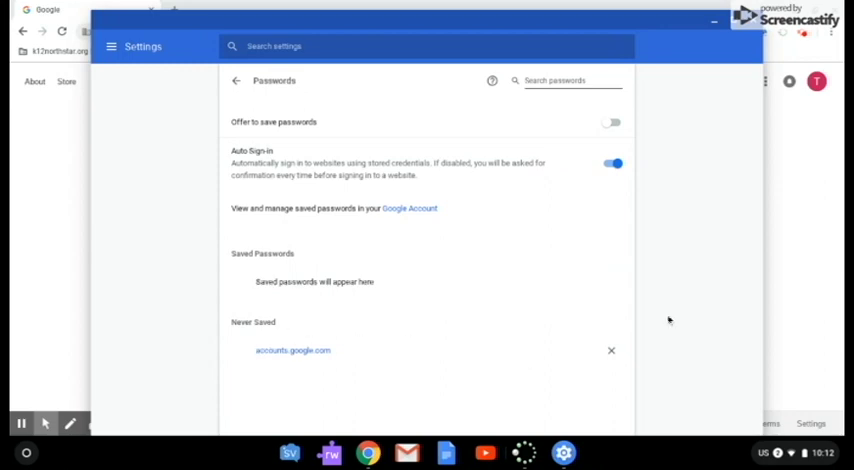
Close Settings and reach the Google Account home page from the profile avatar menu
left_click(612, 350)
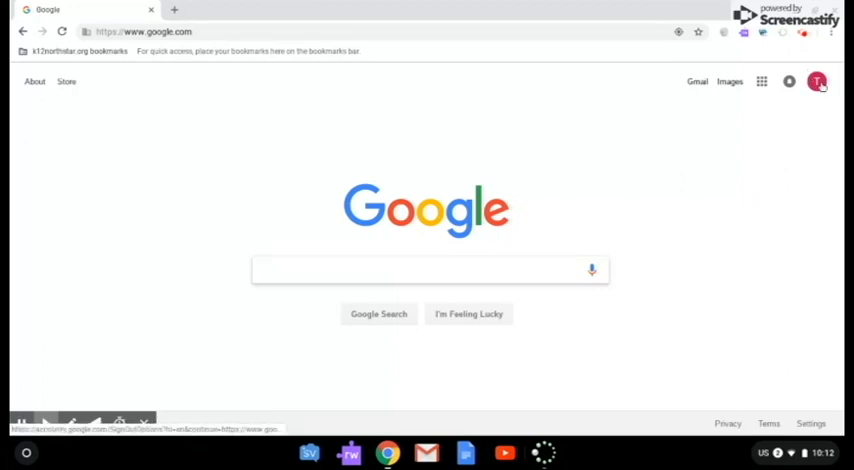
left_click(816, 80)
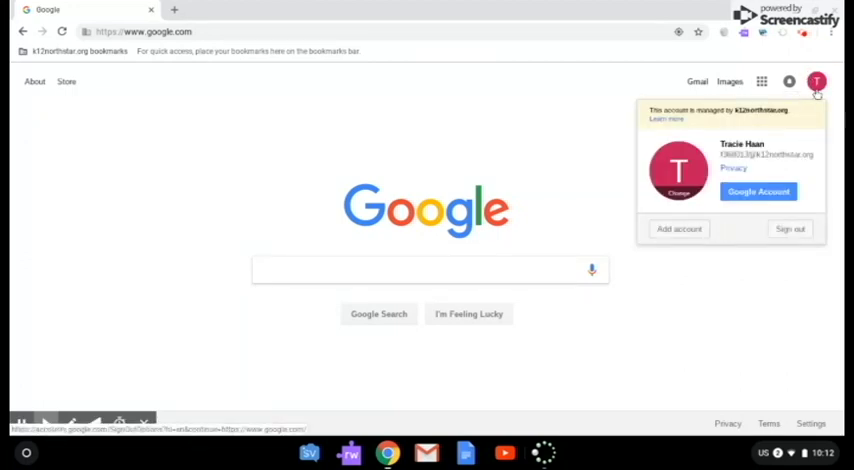
left_click(758, 192)
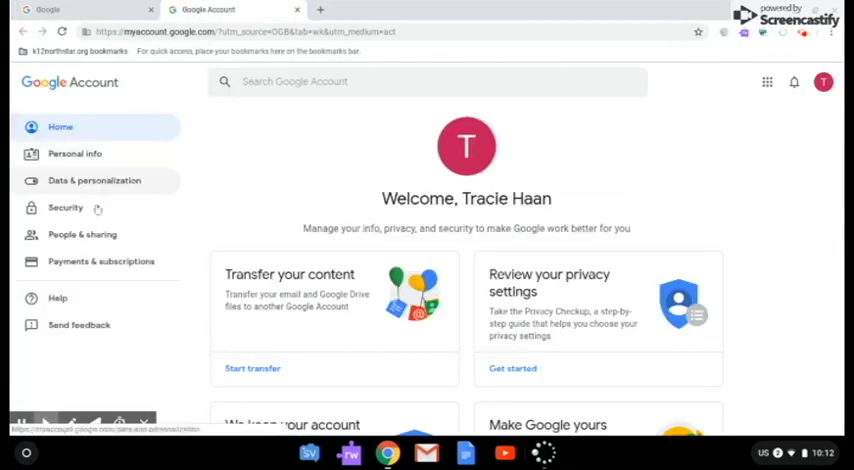
Go to the Security page and scroll to the Signing in to Google section with 2-Step Verification
left_click(64, 208)
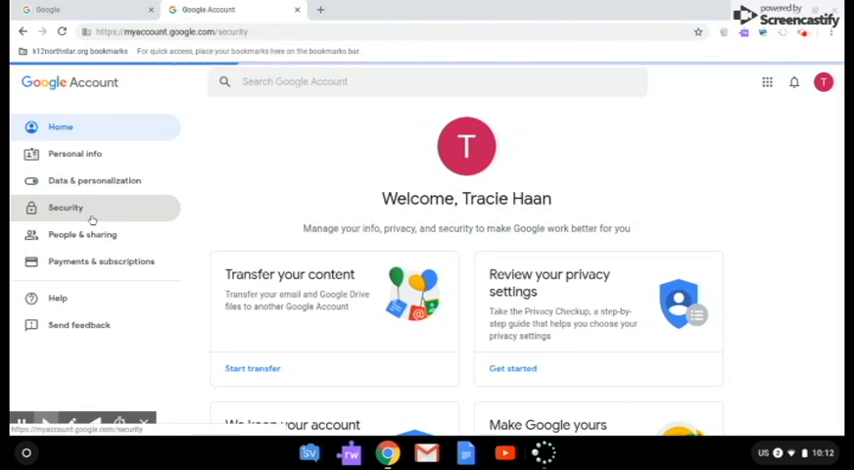
left_click(64, 208)
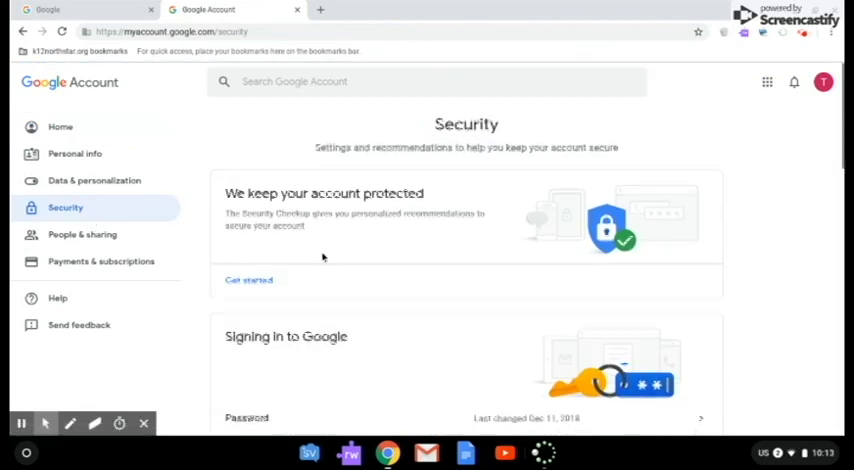
scroll("down", 3)
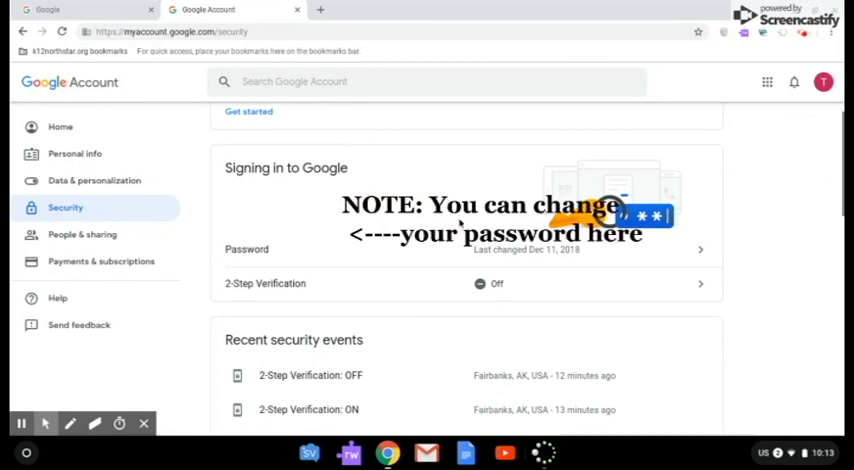
mouse_move(546, 288)
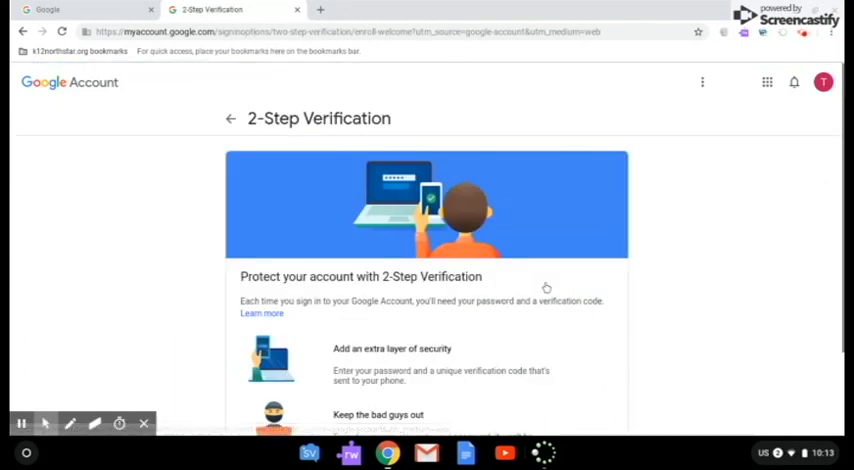
Review the 2-Step Verification intro and go back to the Security overview
scroll("down", 3)
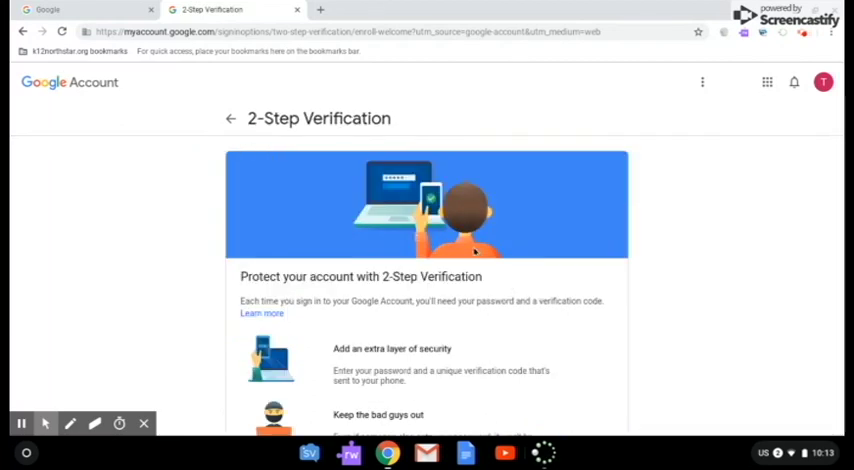
left_click(230, 118)
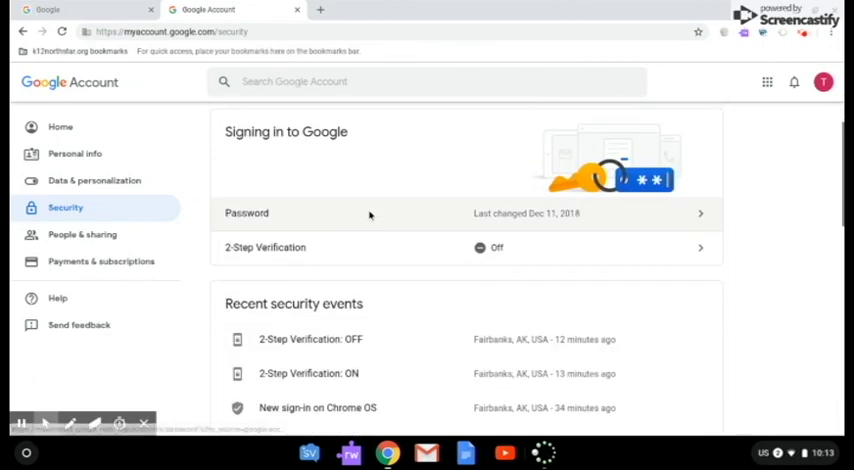
scroll("down", 3)
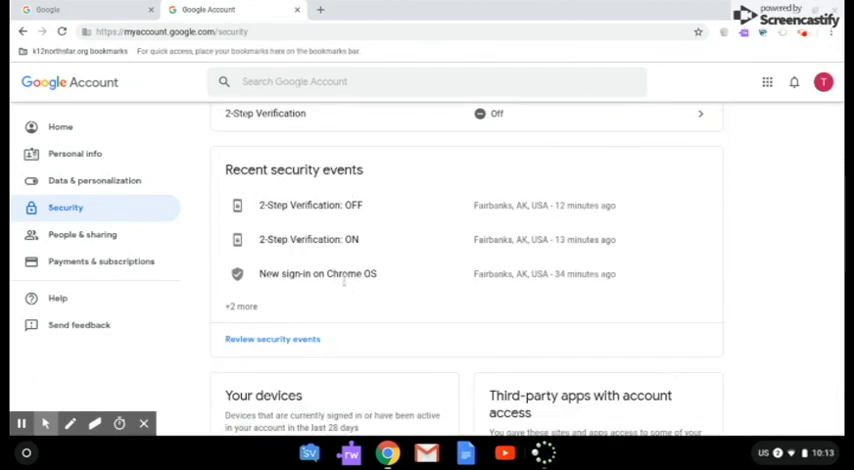
scroll("down", 3)
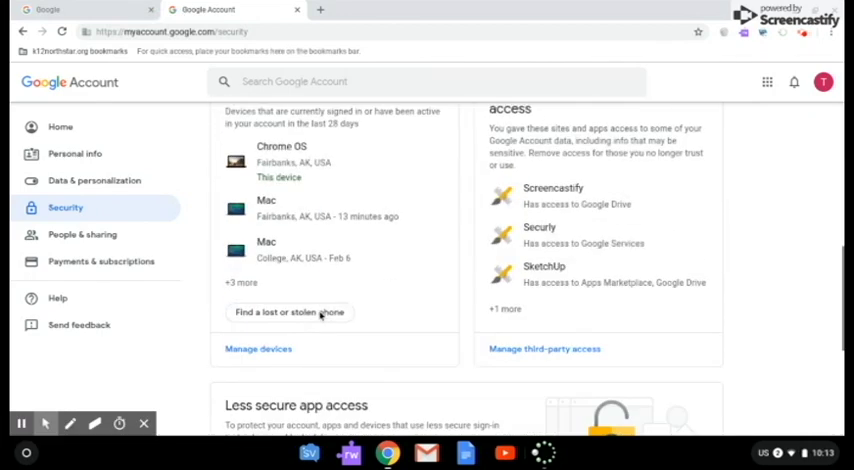
scroll("down", 3)
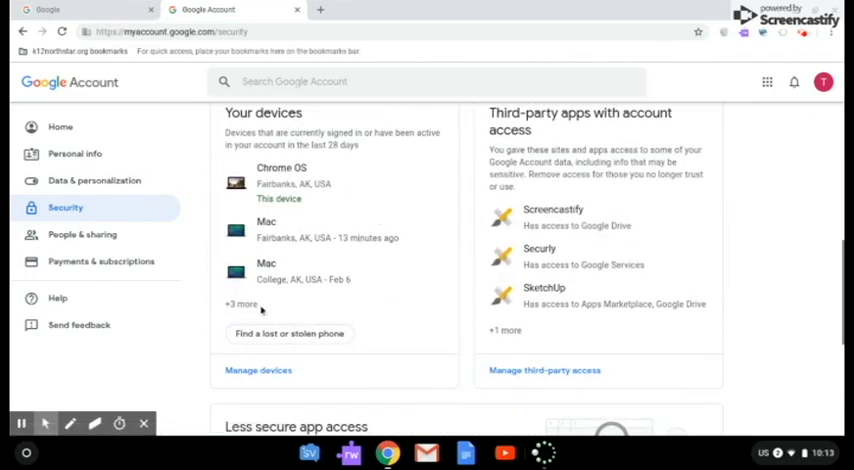
left_click(258, 370)
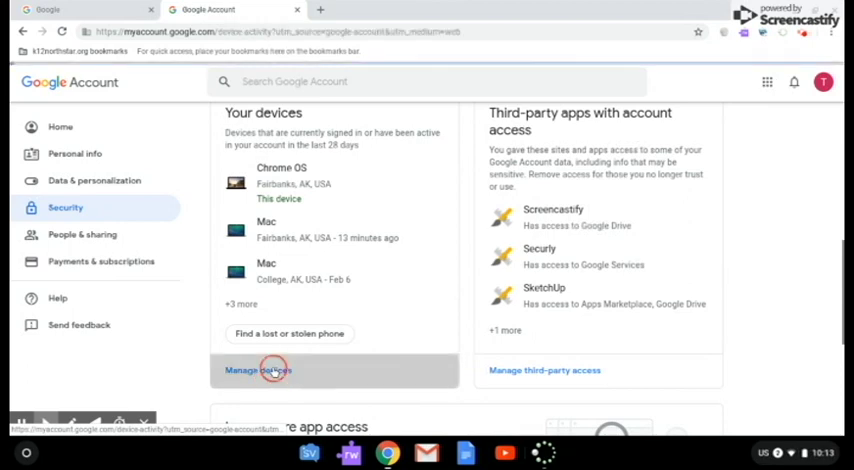
left_click(256, 370)
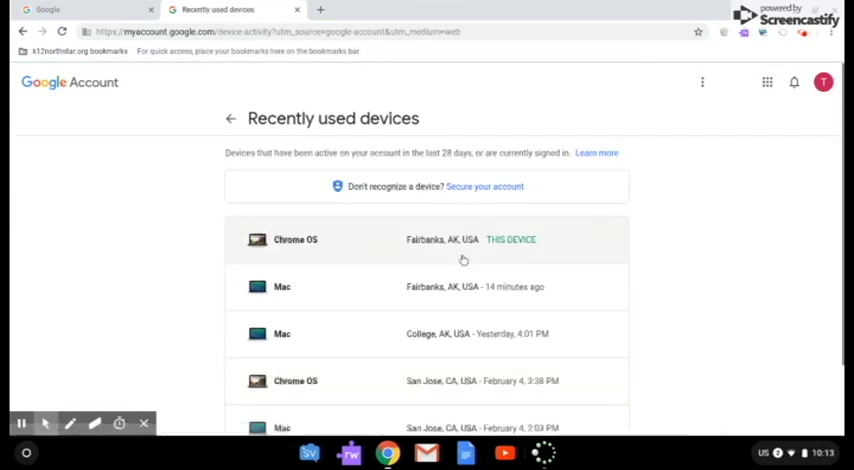
scroll("down", 3)
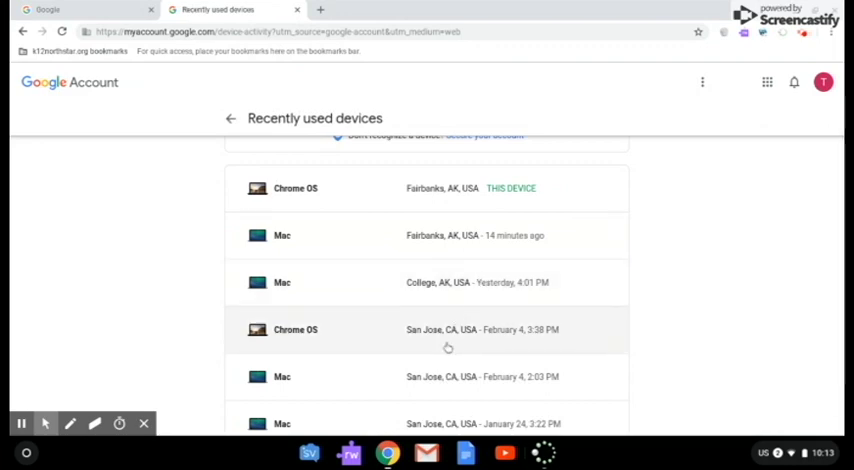
scroll("down", 3)
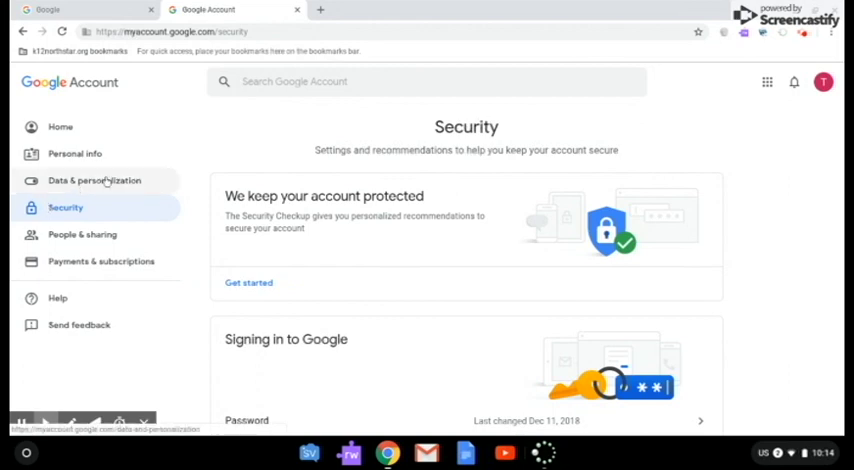
mouse_move(276, 136)
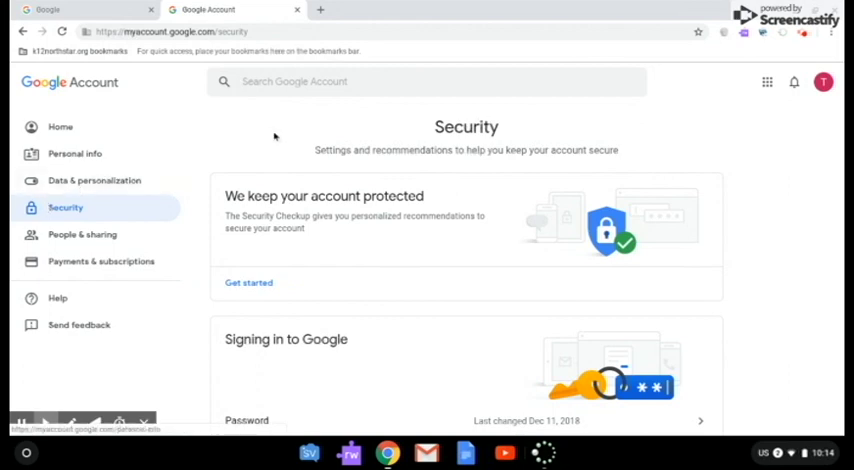